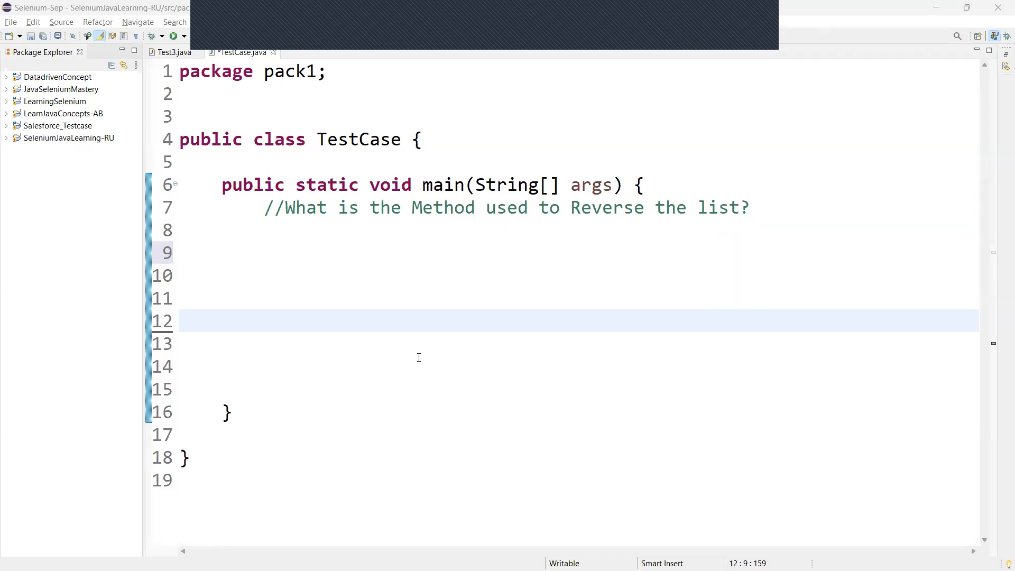
{"action": "mouse_move", "coordinate": [606, 342]}
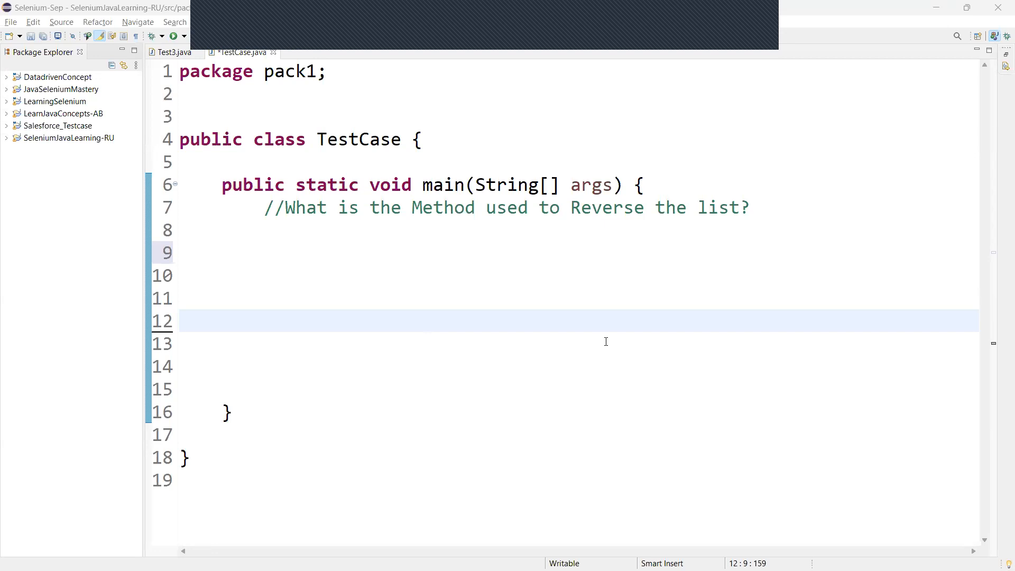
{"action": "mouse_move", "coordinate": [290, 245]}
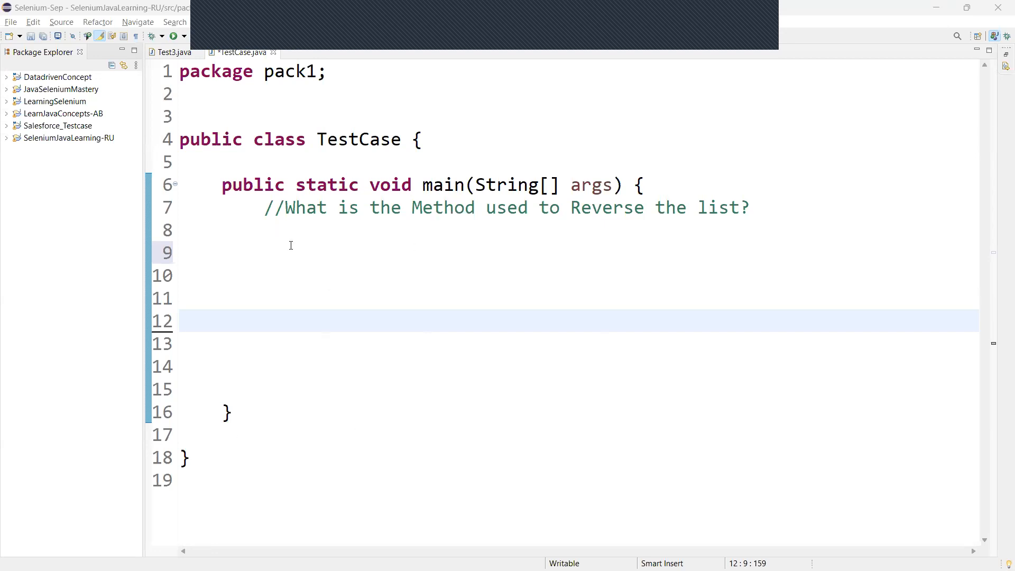
- Declare List<Integer> list = new ArrayList<>(); on the line below the comment
{"action": "left_click", "coordinate": [290, 252]}
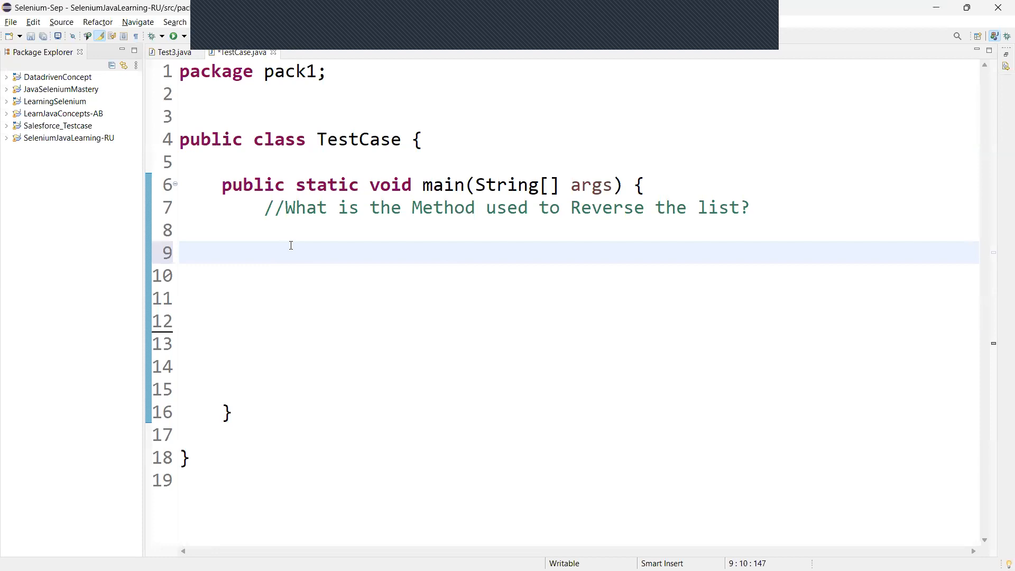
{"action": "type", "text": "List"}
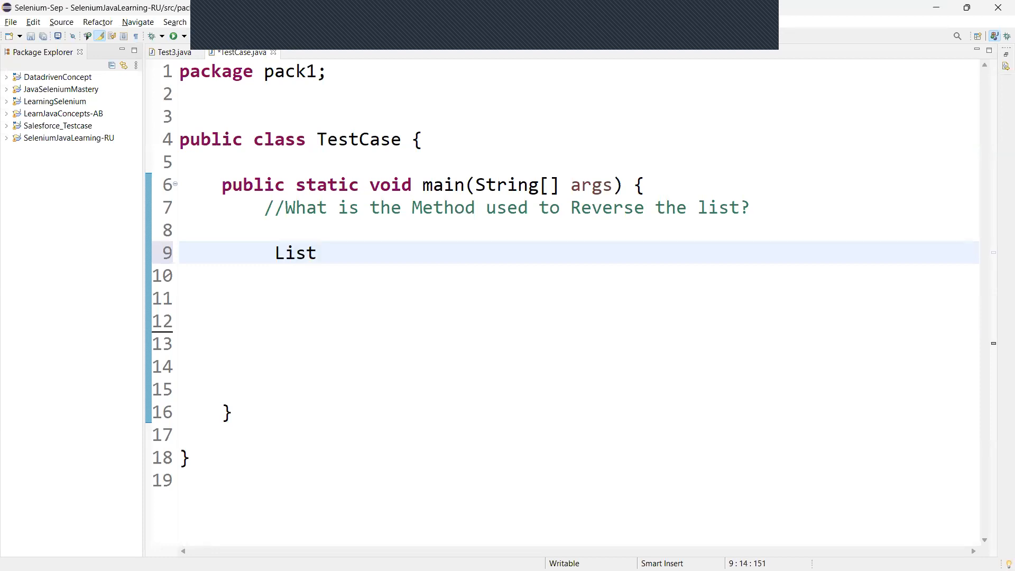
{"action": "type", "text": "<>"}
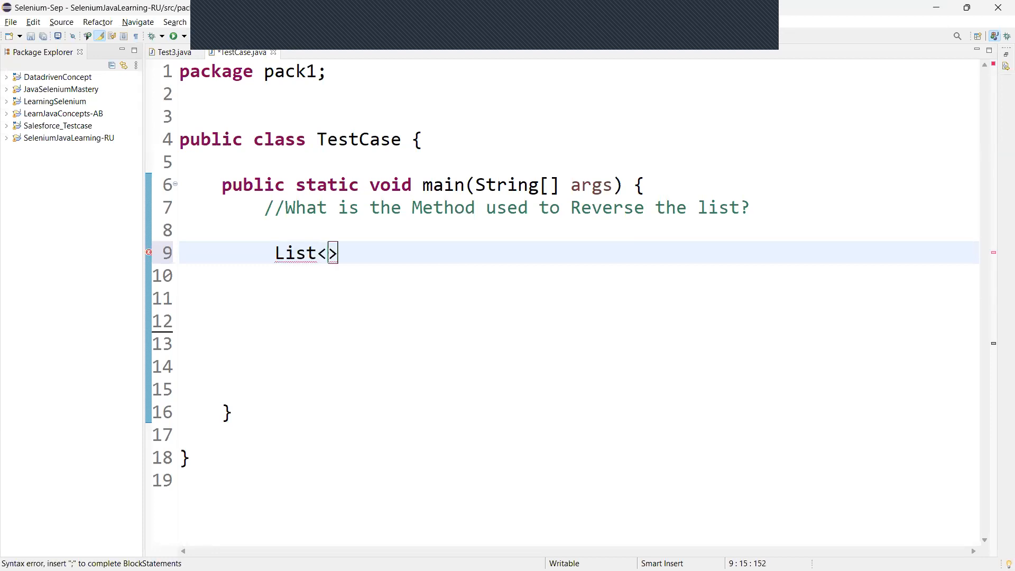
{"action": "type", "text": "Integet"}
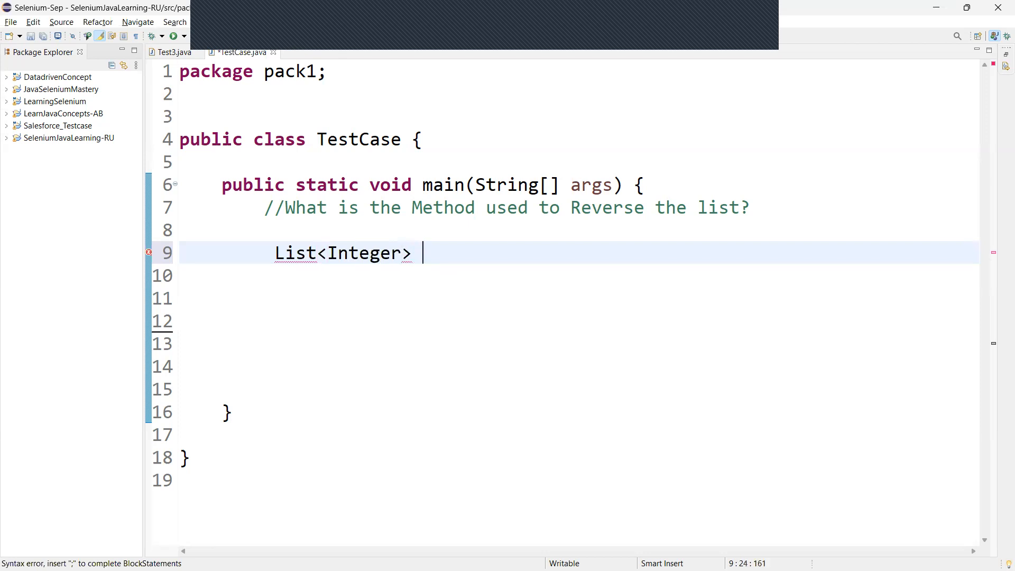
{"action": "type", "text": "list ="}
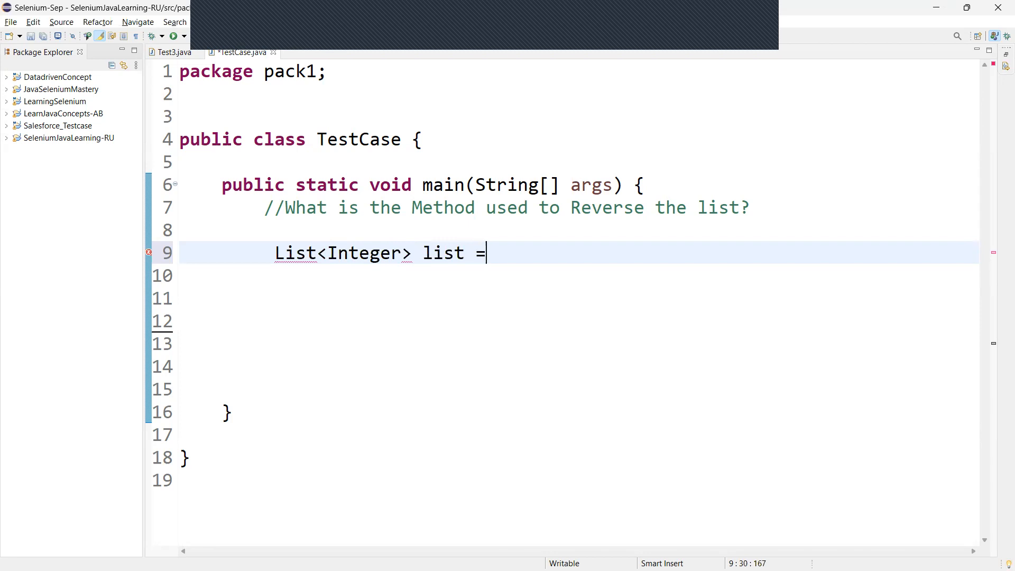
{"action": "type", "text": "new Array"}
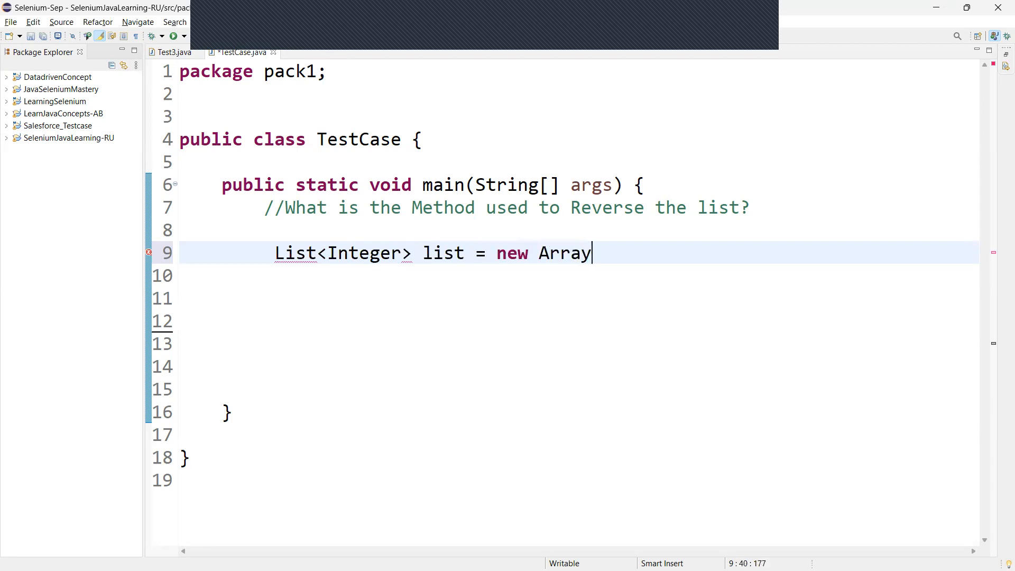
{"action": "type", "text": "List"}
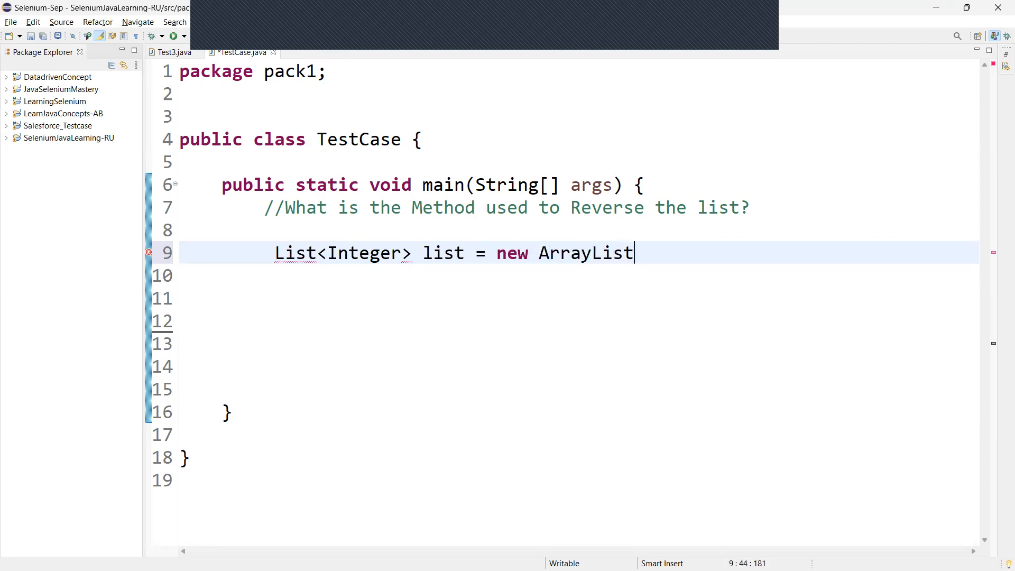
{"action": "type", "text": "<>"}
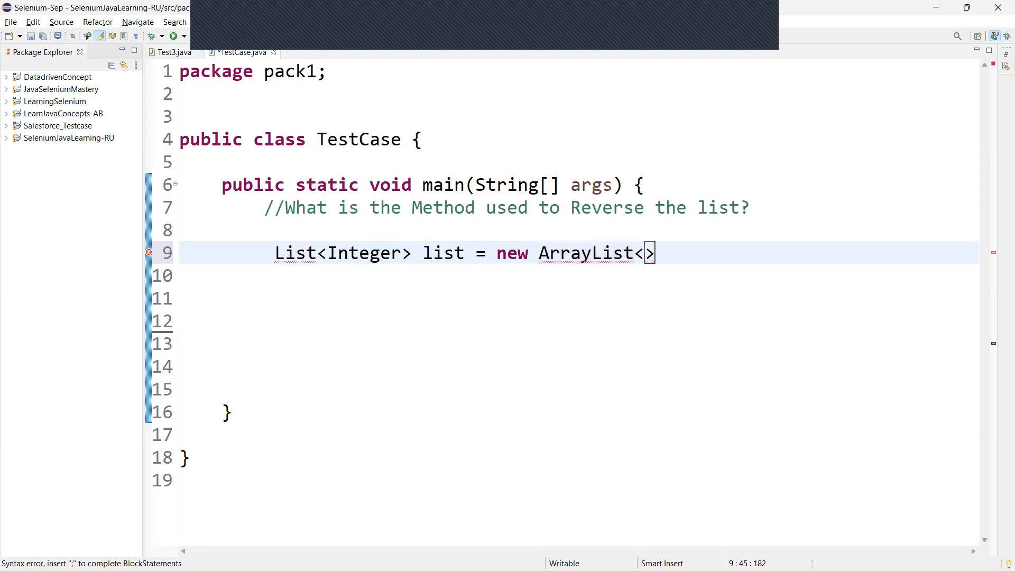
{"action": "mouse_move", "coordinate": [53, 342]}
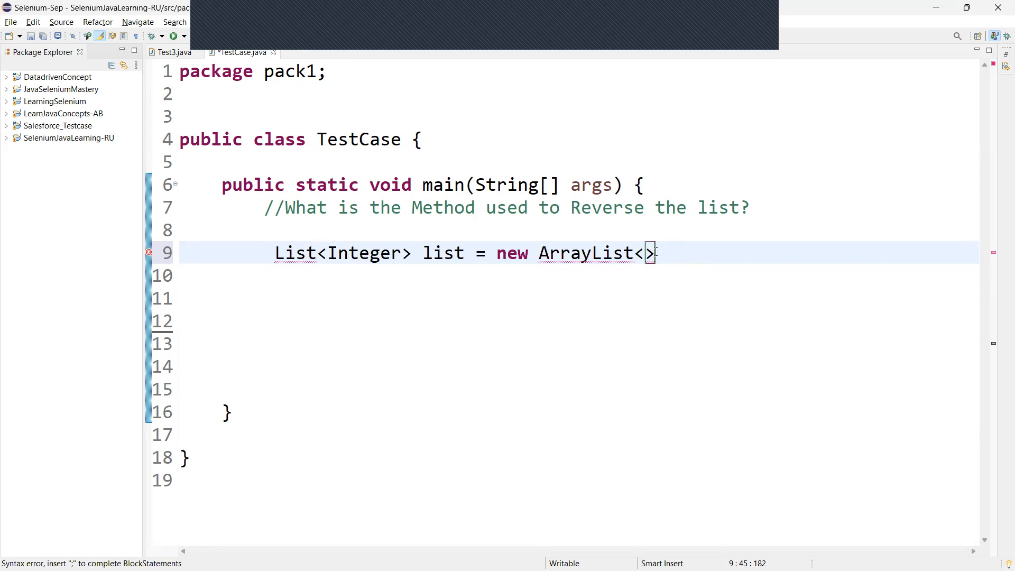
{"action": "mouse_move", "coordinate": [652, 253]}
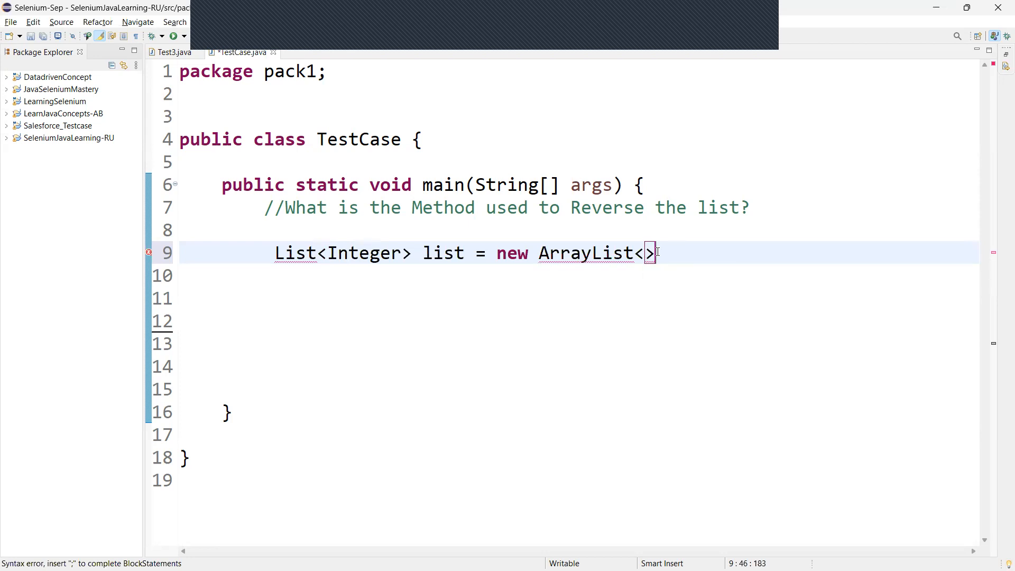
{"action": "type", "text": "()"}
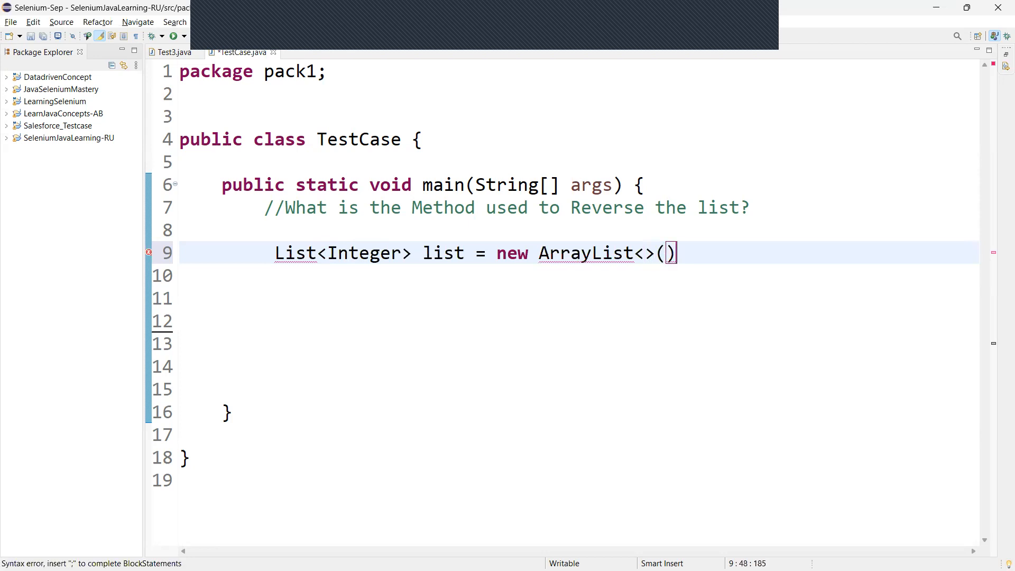
{"action": "type", "text": ";"}
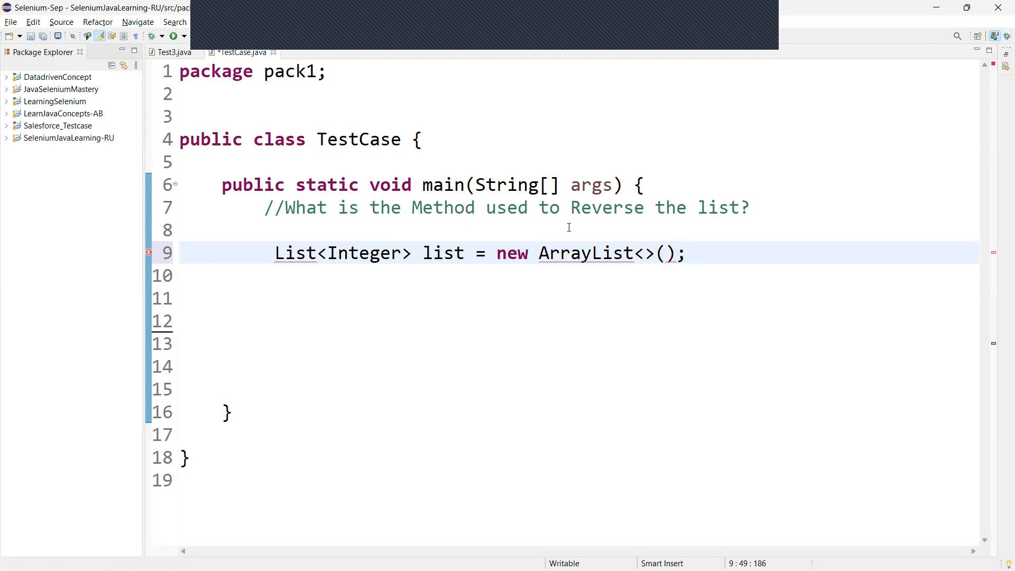
- Fill the ArrayList constructor with Arrays.asList(6,7,8,9,5)
{"action": "type", "text": "A"}
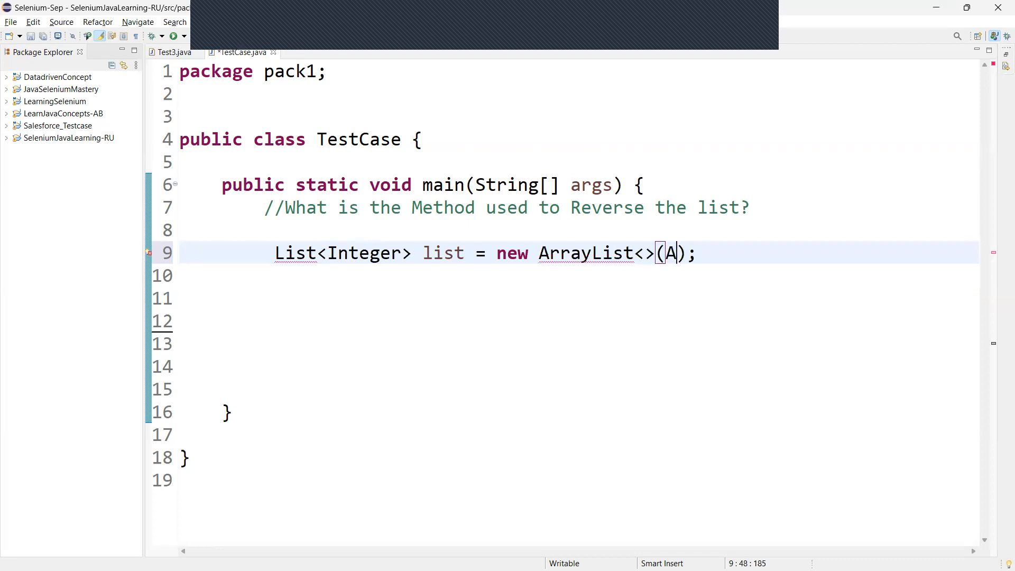
{"action": "type", "text": "rrays.as"}
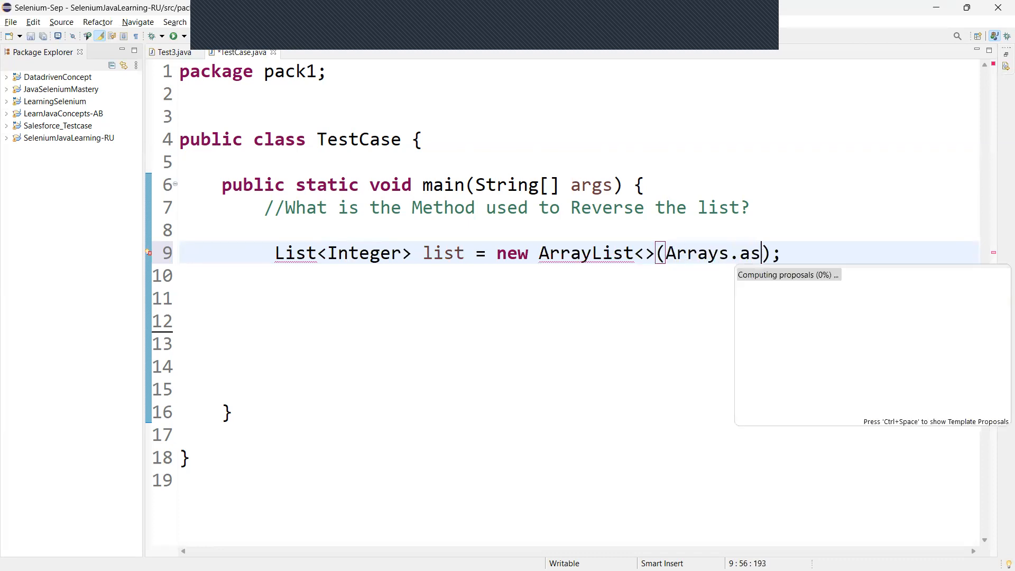
{"action": "type", "text": "ll)"}
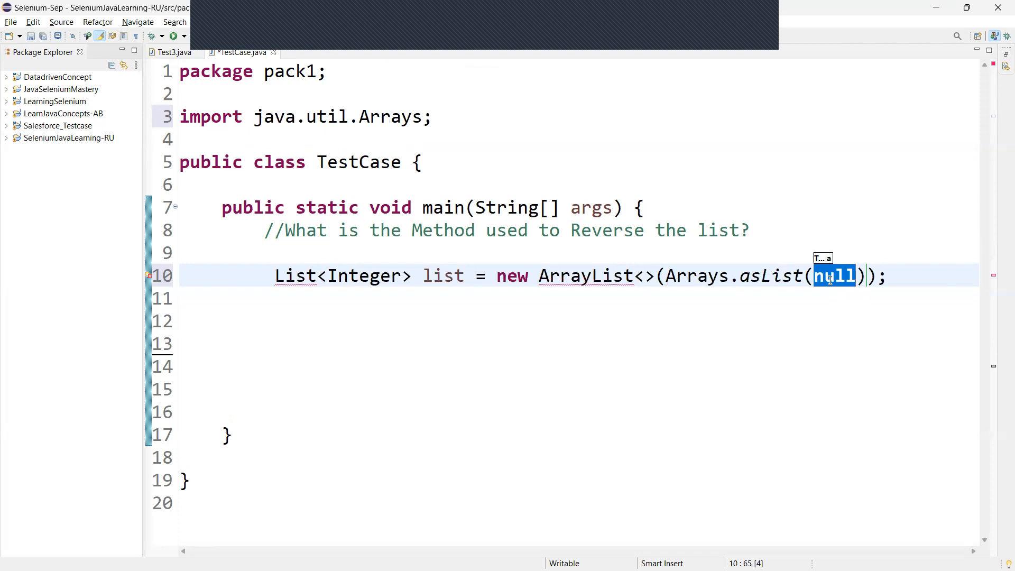
{"action": "type", "text": "6"}
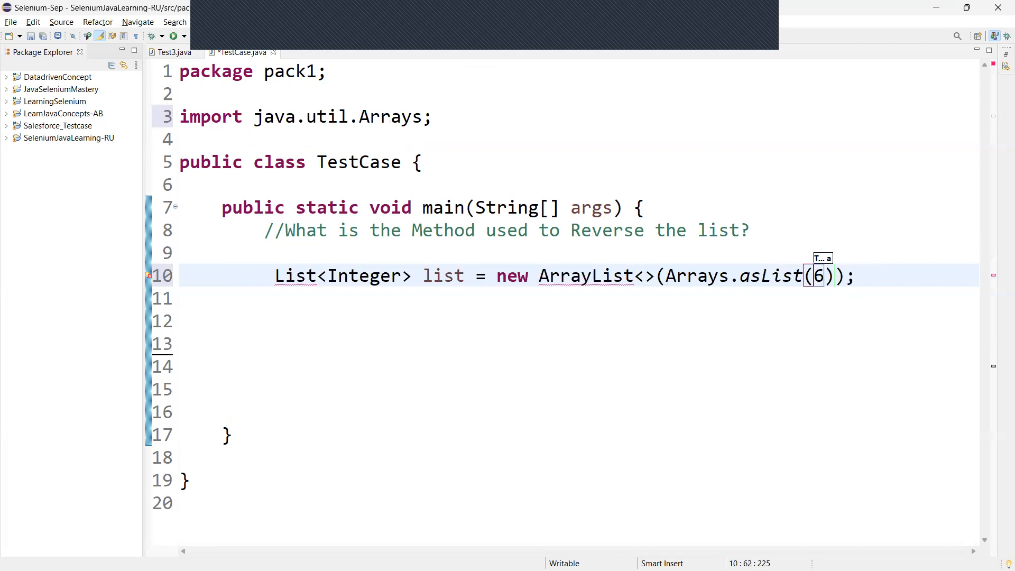
{"action": "mouse_move", "coordinate": [851, 287]}
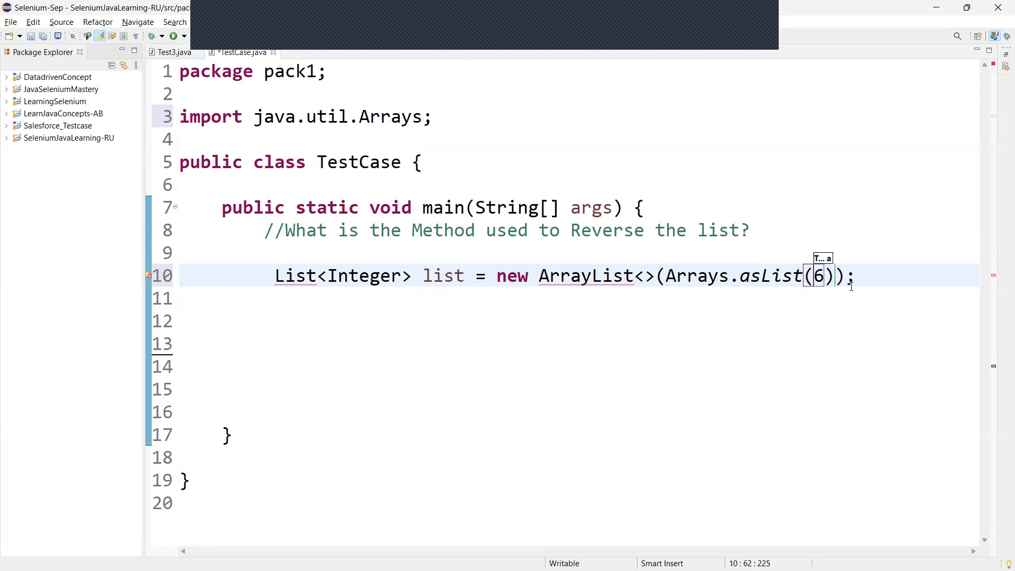
{"action": "type", "text": ",7,"}
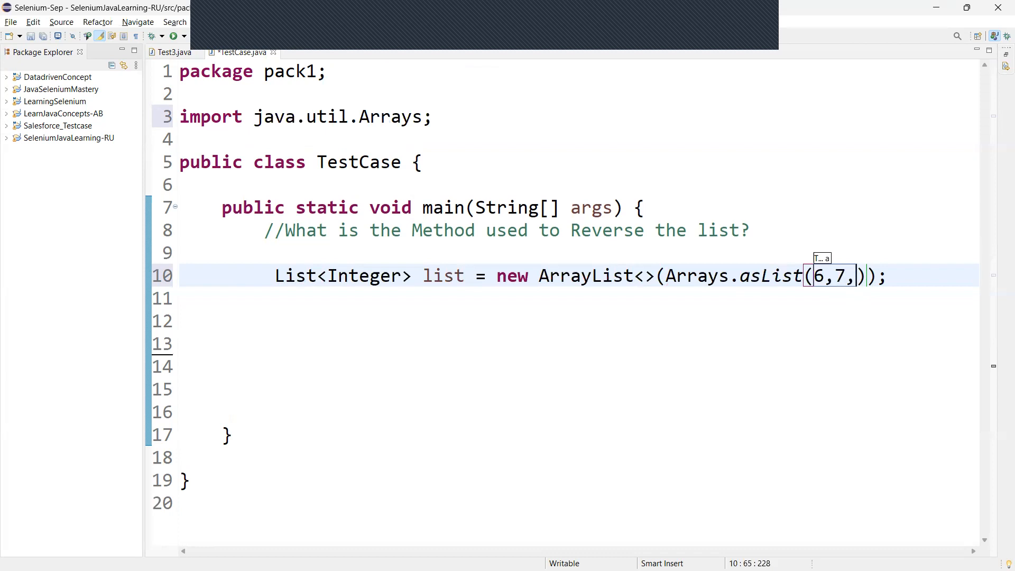
{"action": "type", "text": "8,9"}
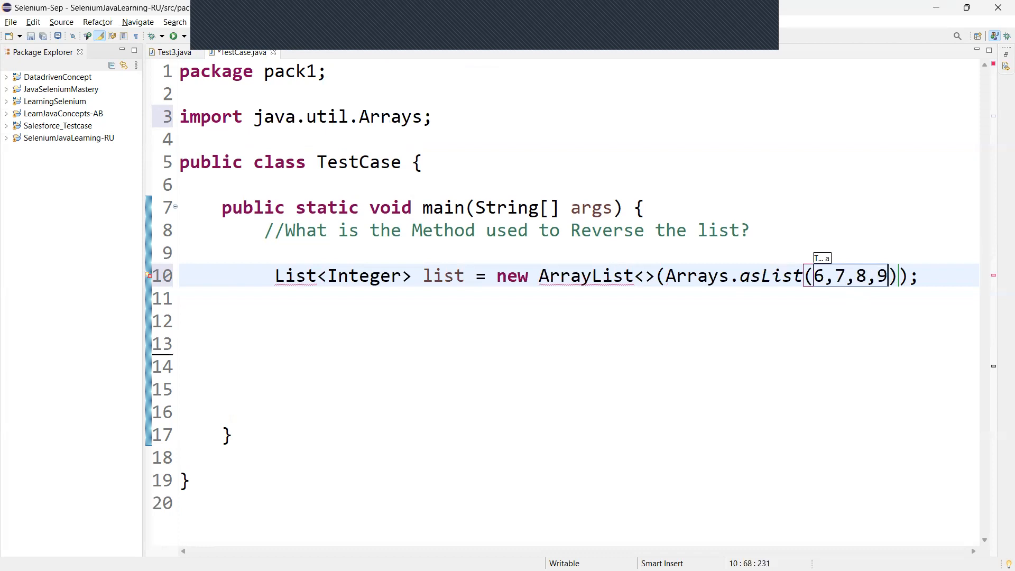
{"action": "type", "text": ",5"}
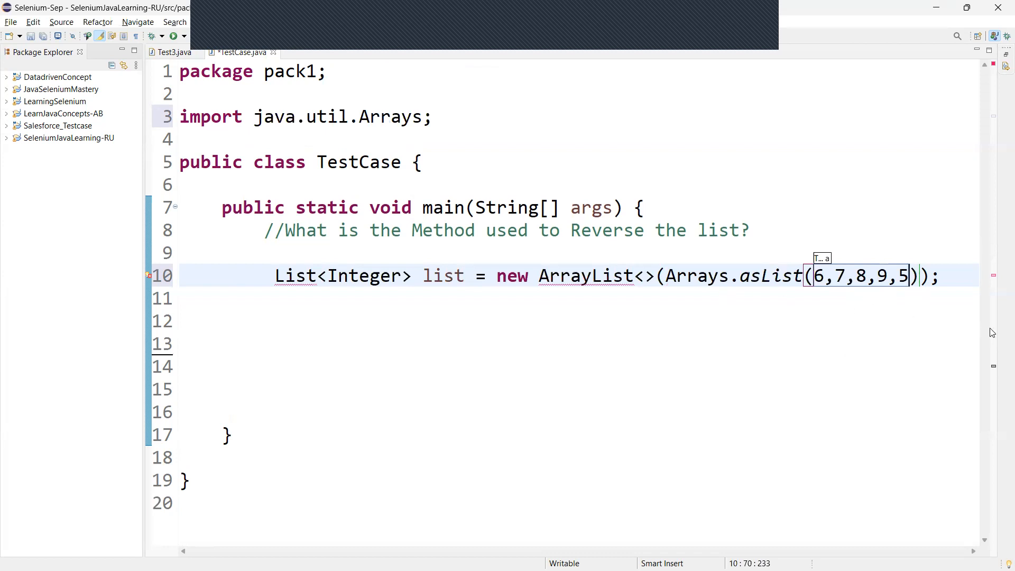
{"action": "mouse_move", "coordinate": [962, 336]}
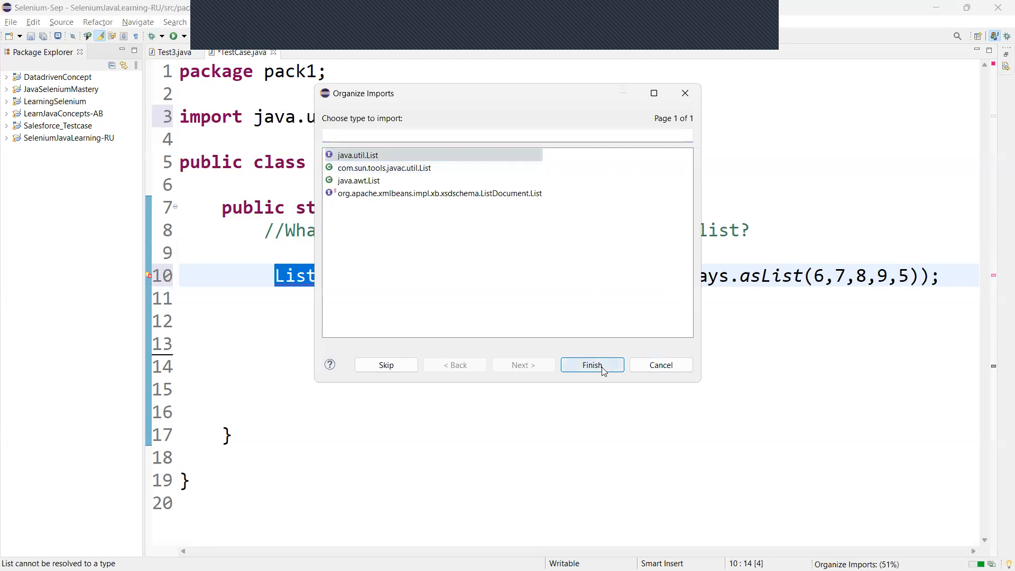
- Import java.util.List via Organize Imports to resolve the declaration's errors
{"action": "left_click", "coordinate": [591, 365]}
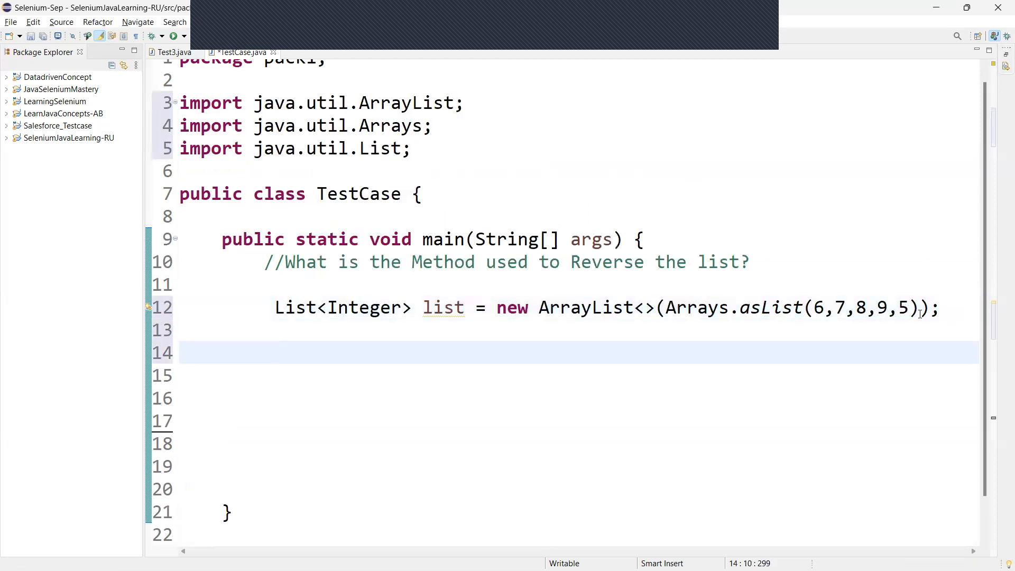
{"action": "scroll", "scroll_direction": "down", "scroll_amount": 3}
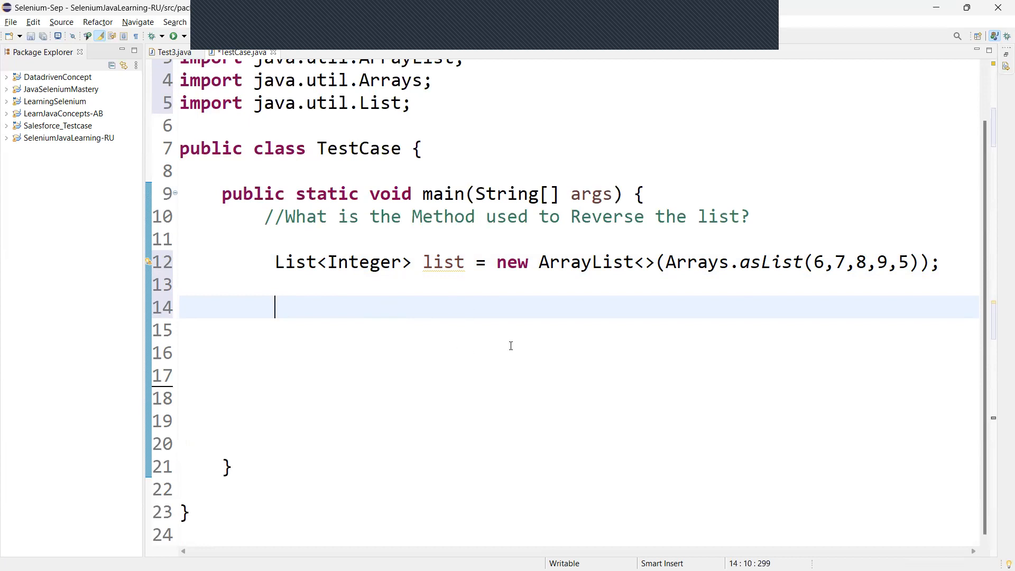
{"action": "mouse_move", "coordinate": [544, 362]}
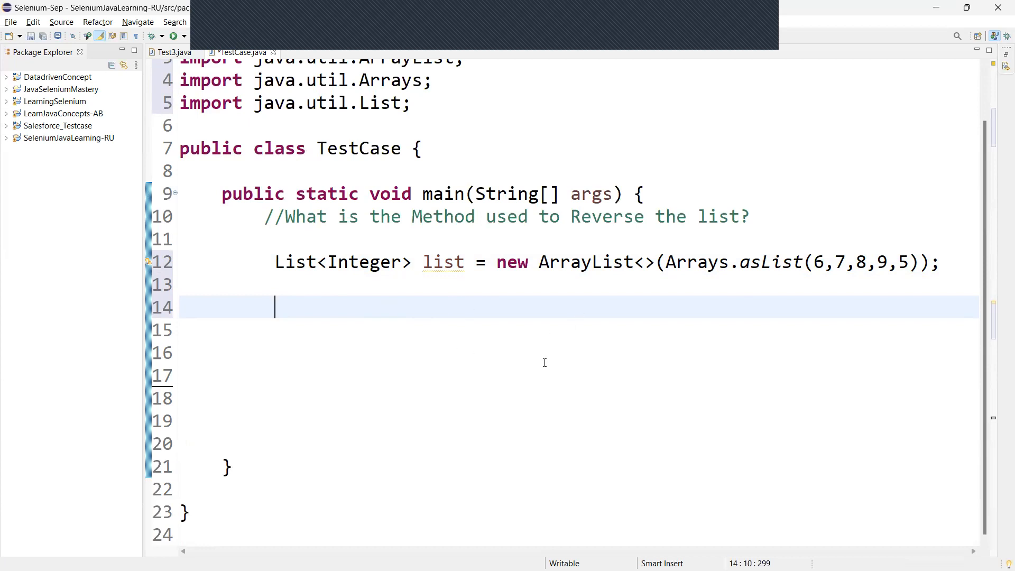
- Add Collections.reverse(list); via content assist so java.util.Collections is imported
{"action": "double_click", "coordinate": [443, 261]}
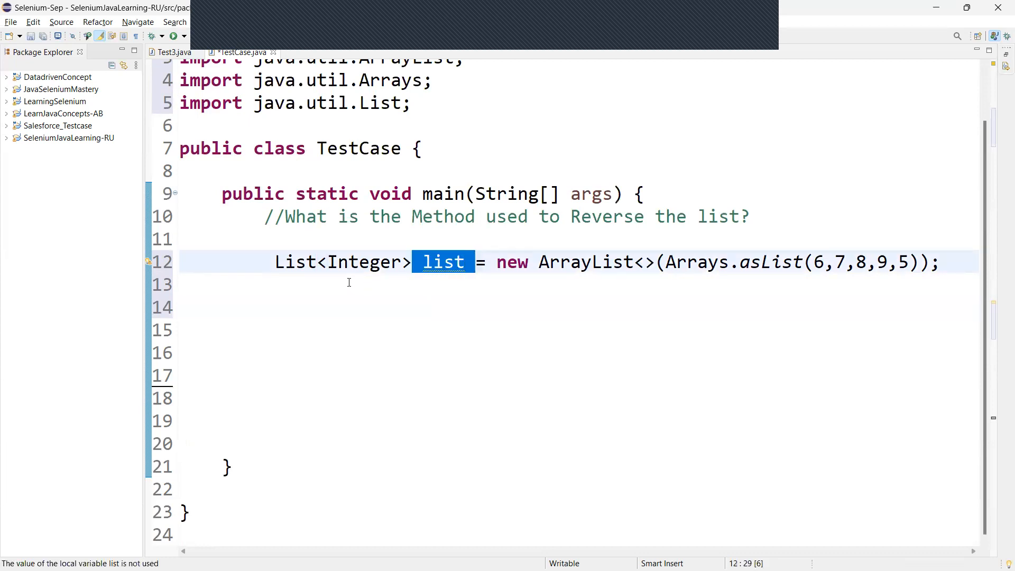
{"action": "type", "text": "Co"}
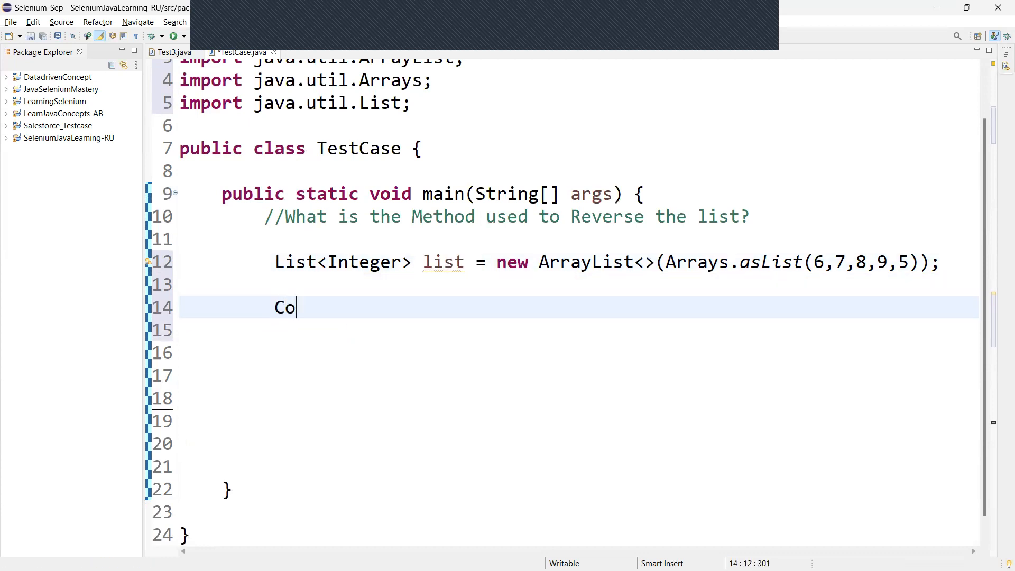
{"action": "type", "text": "llections."}
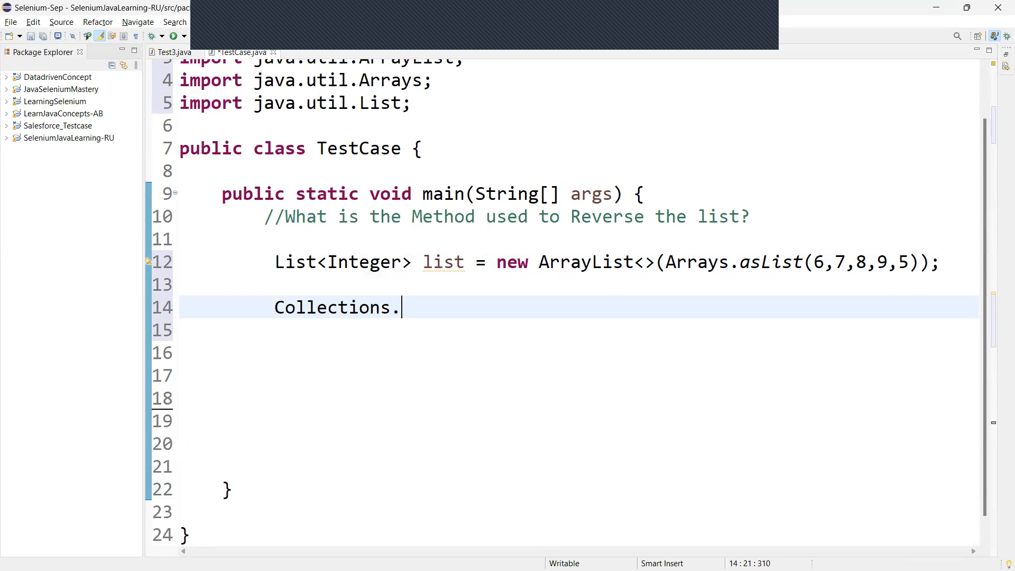
{"action": "type", "text": "re"}
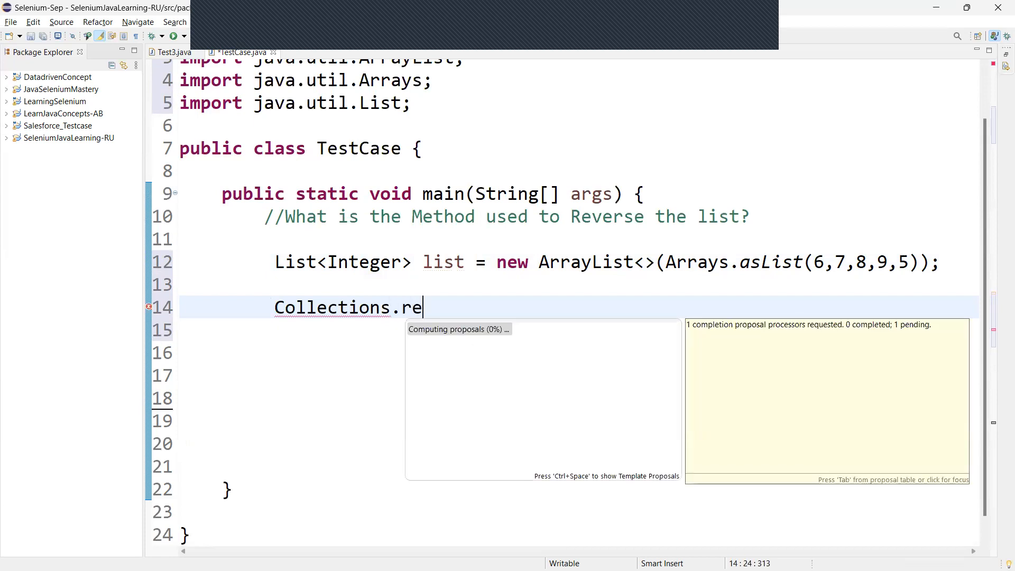
{"action": "type", "text": "verse(list);"}
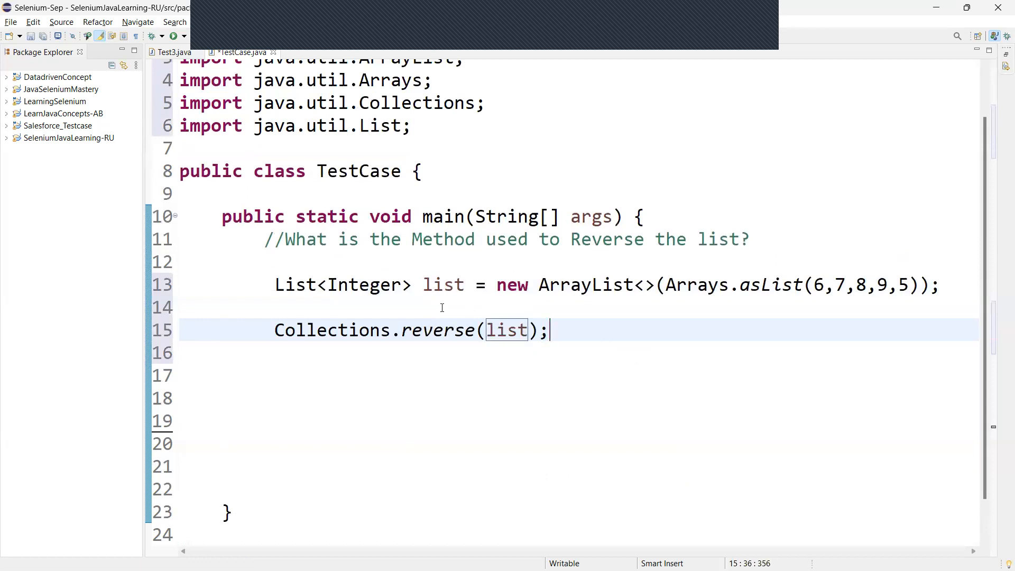
{"action": "double_click", "coordinate": [507, 330]}
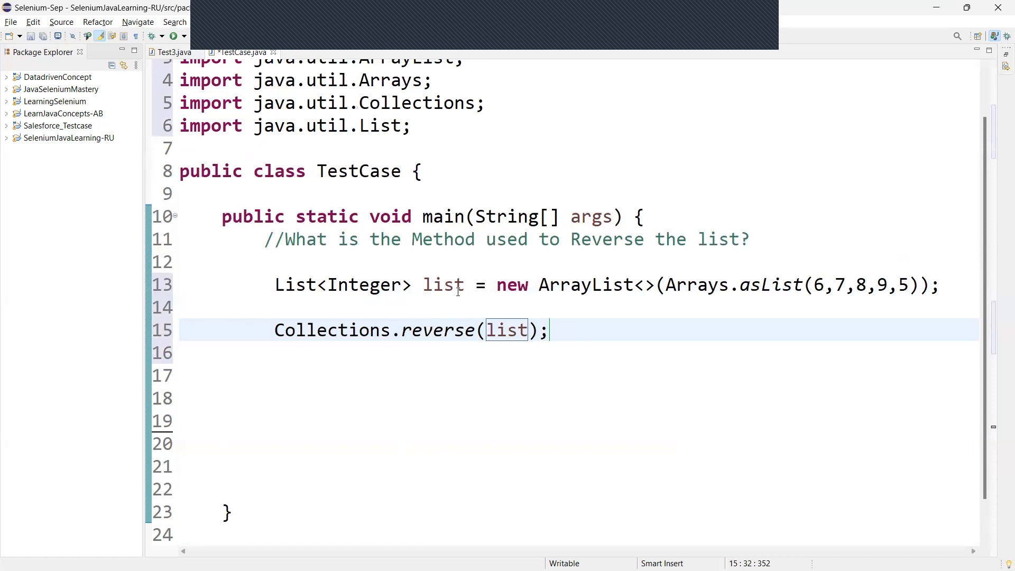
{"action": "double_click", "coordinate": [442, 285]}
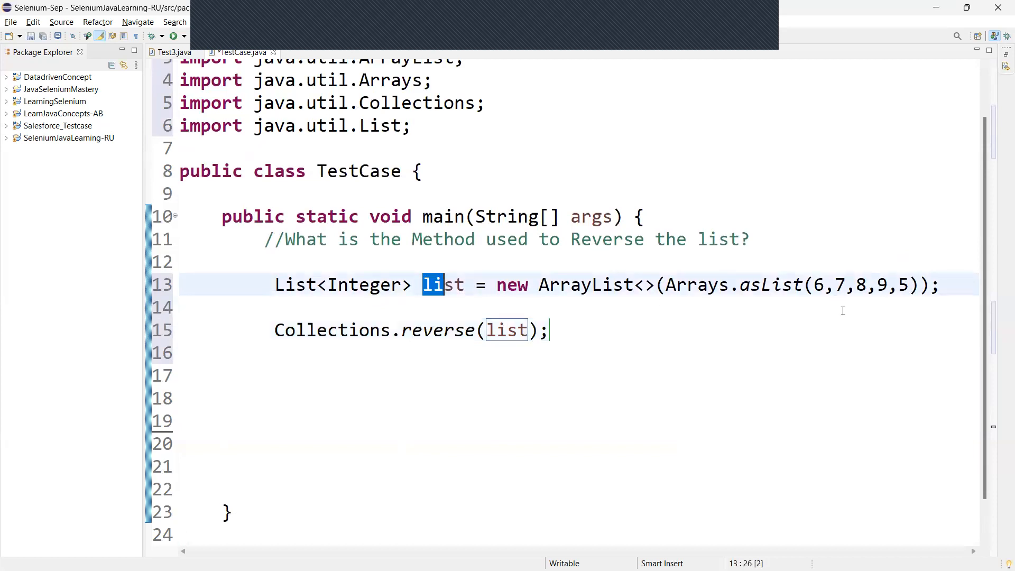
{"action": "mouse_move", "coordinate": [614, 394]}
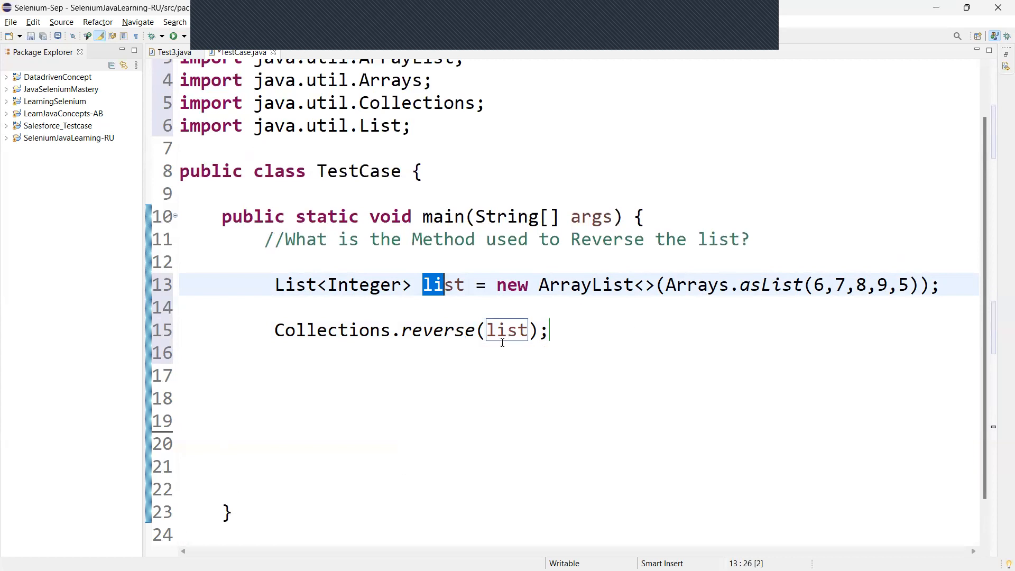
{"action": "mouse_move", "coordinate": [896, 279]}
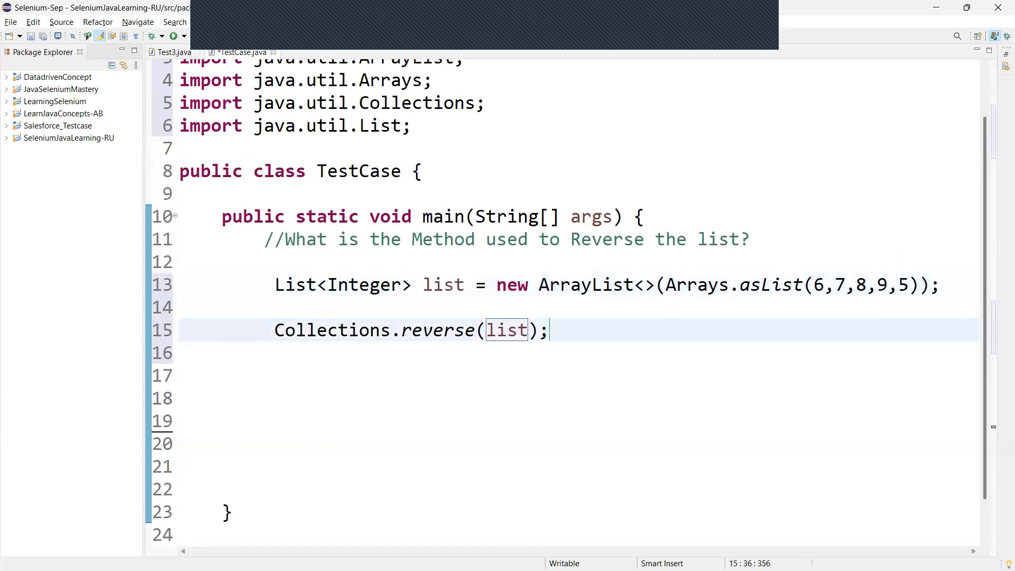
- Add System.out.println(list); after the reverse call using the sysout template
{"action": "type", "text": "s"}
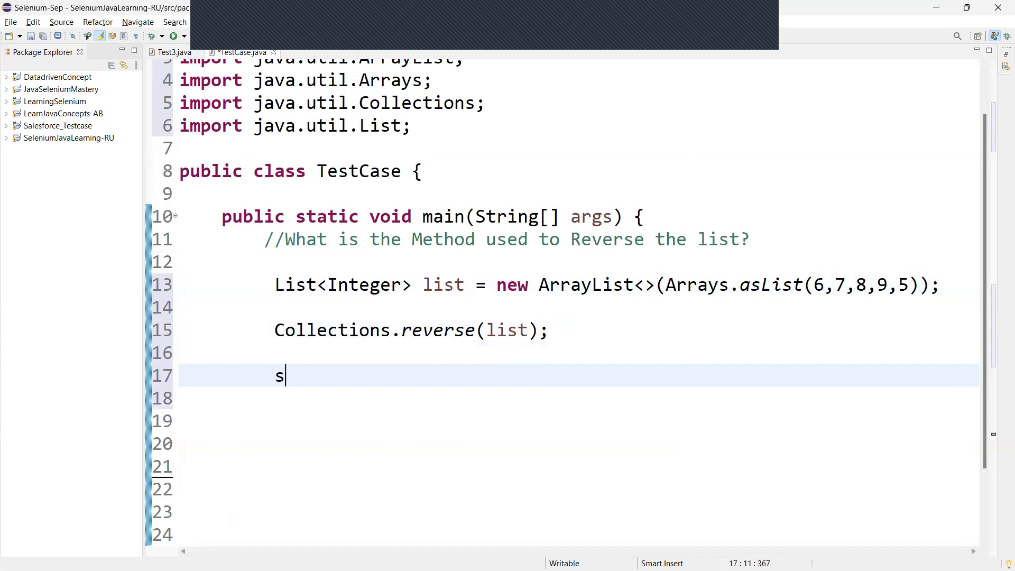
{"action": "type", "text": "ysout"}
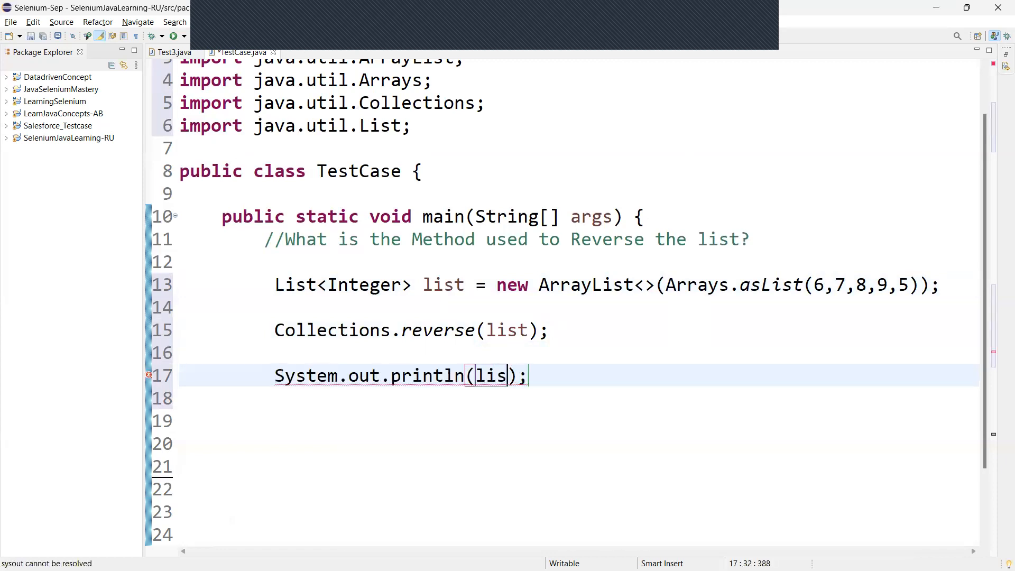
{"action": "type", "text": "t"}
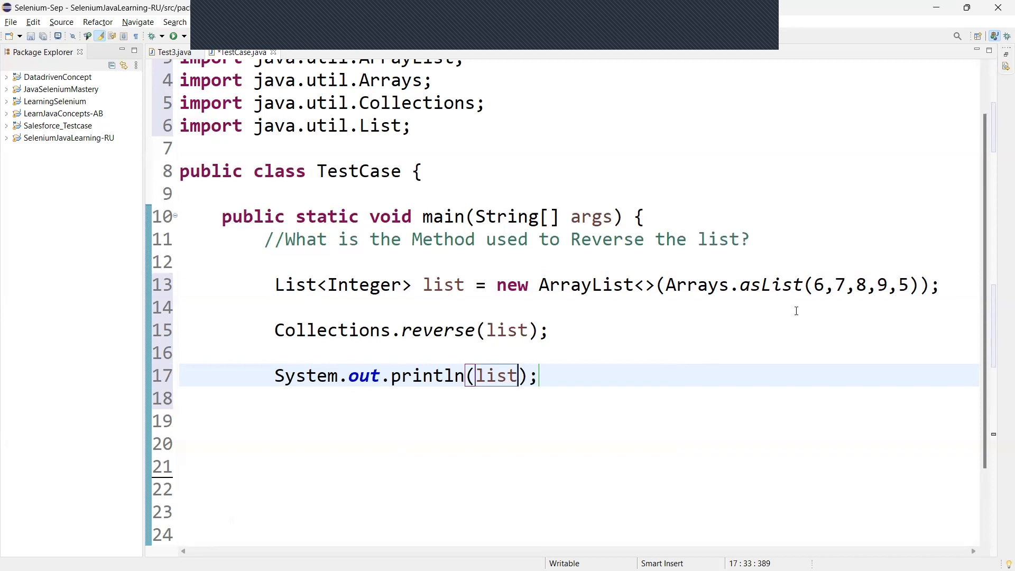
{"action": "mouse_move", "coordinate": [494, 340]}
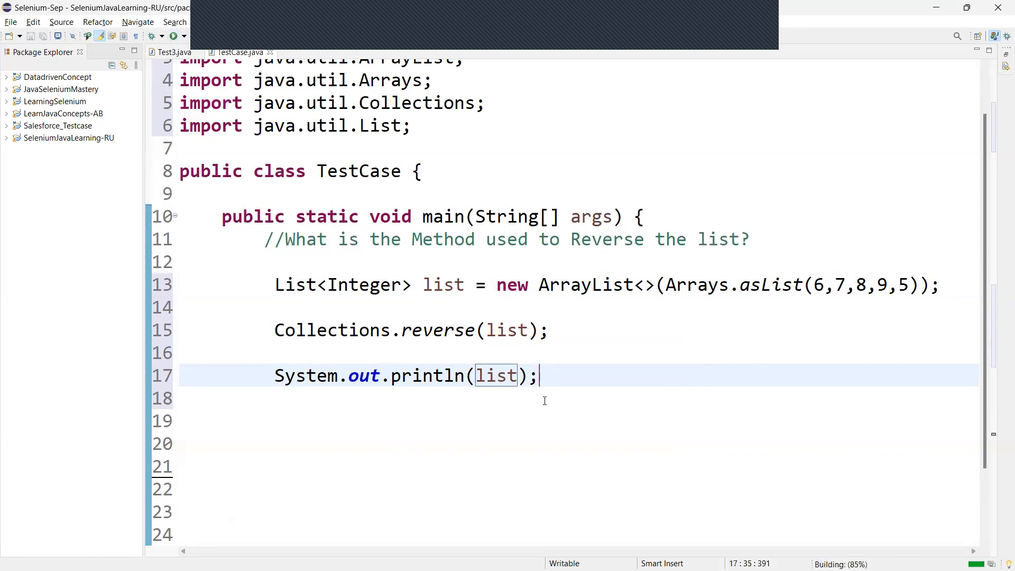
{"action": "mouse_move", "coordinate": [940, 314]}
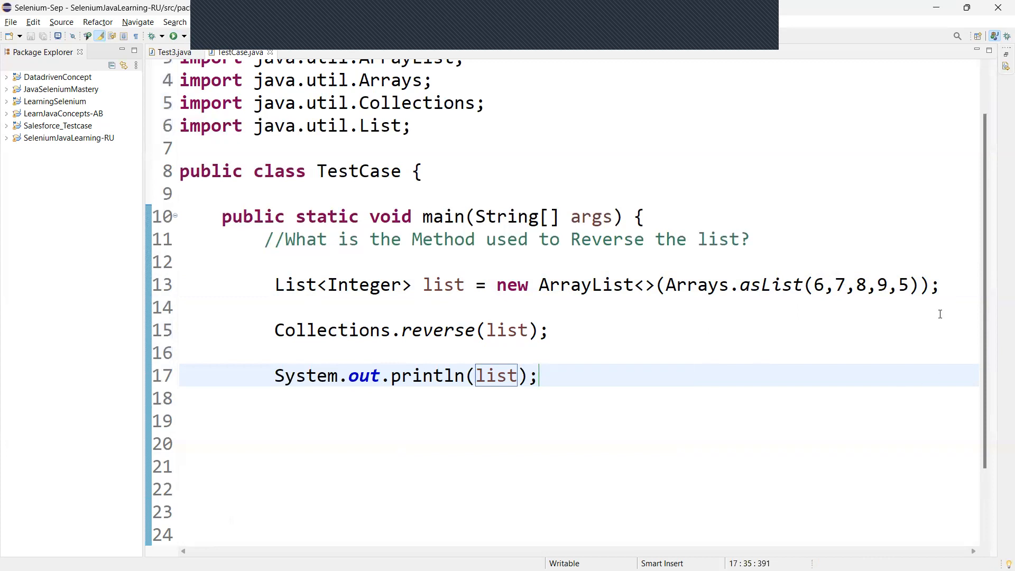
- Run TestCase so the console prints the reversed list [5, 9, 8, 7, 6]
{"action": "left_click", "coordinate": [172, 36]}
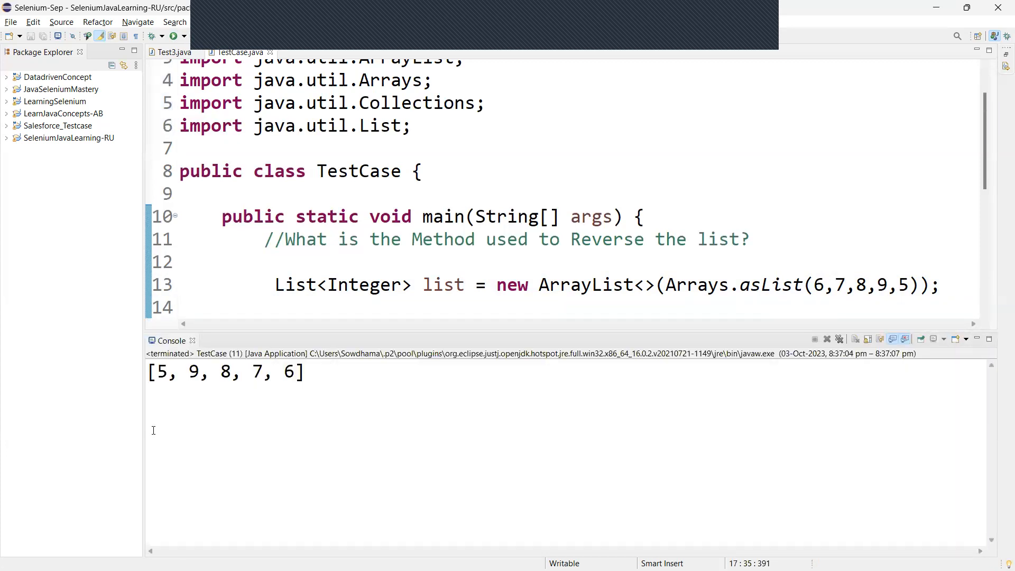
{"action": "mouse_move", "coordinate": [413, 437]}
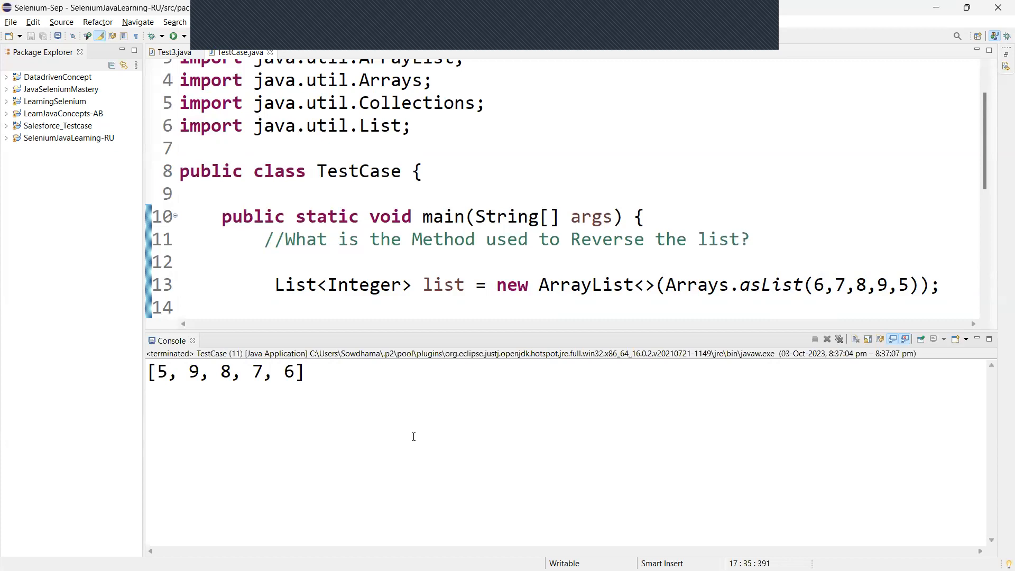